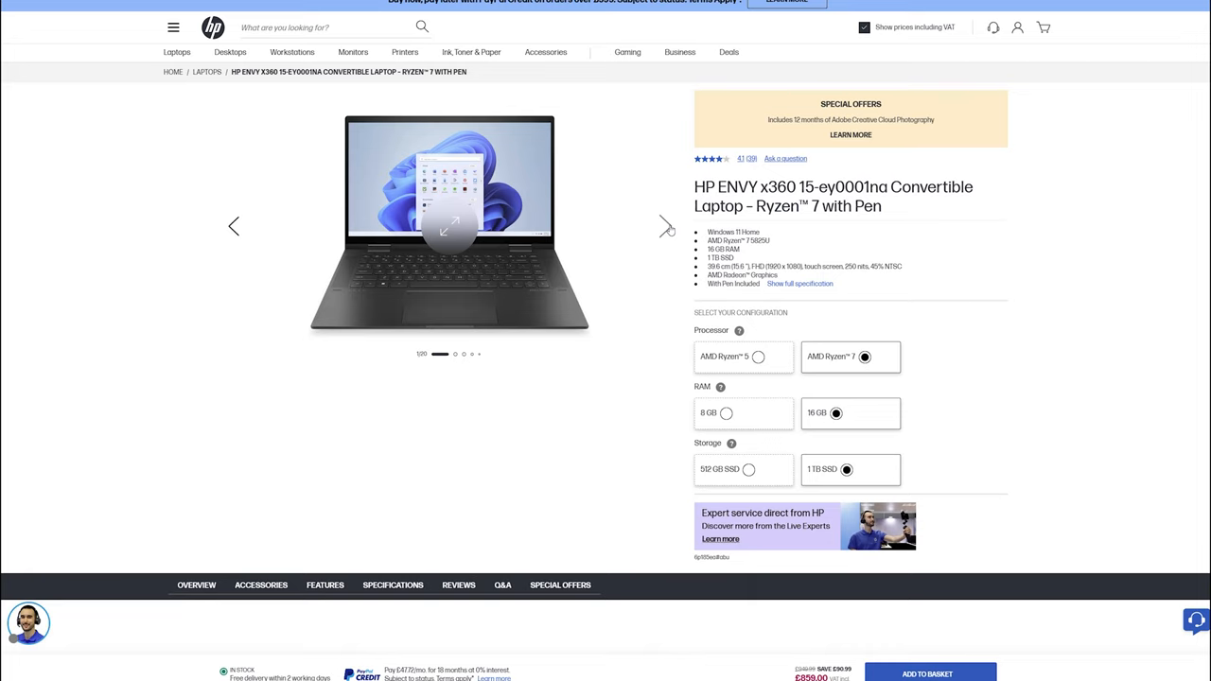
# - Advance the HP ENVY x360 15 product photo carousel by two images
pyautogui.click(667, 227)
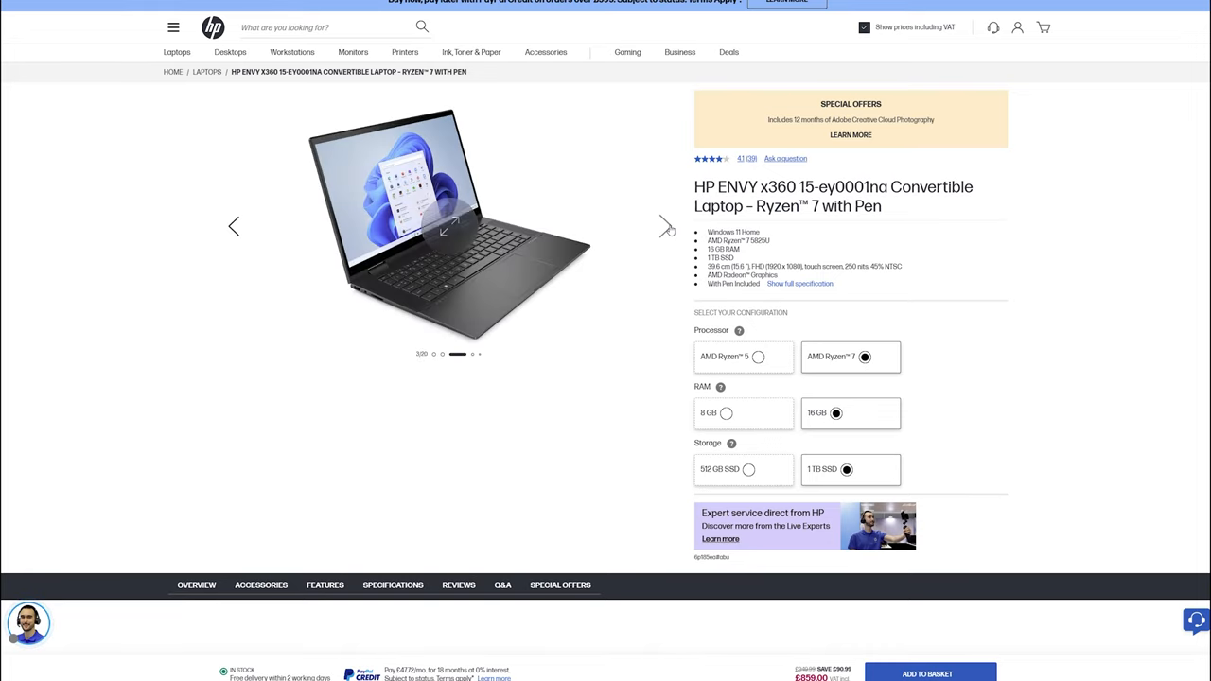
pyautogui.click(667, 226)
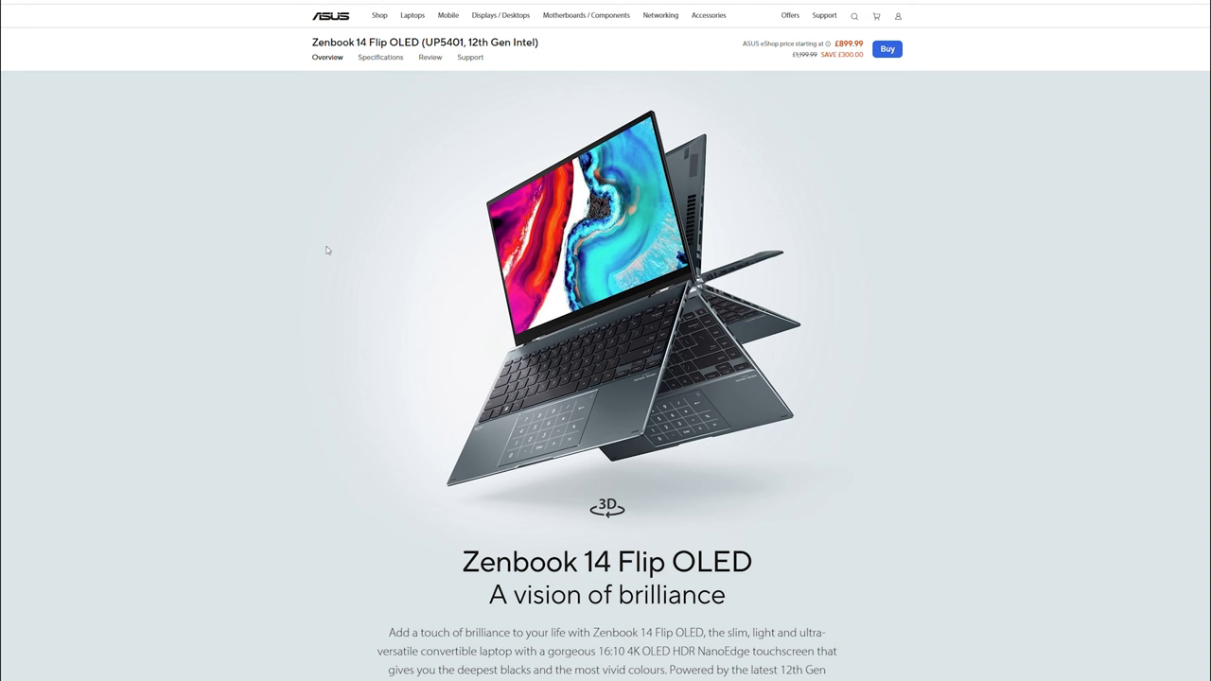
pyautogui.scroll(-3)
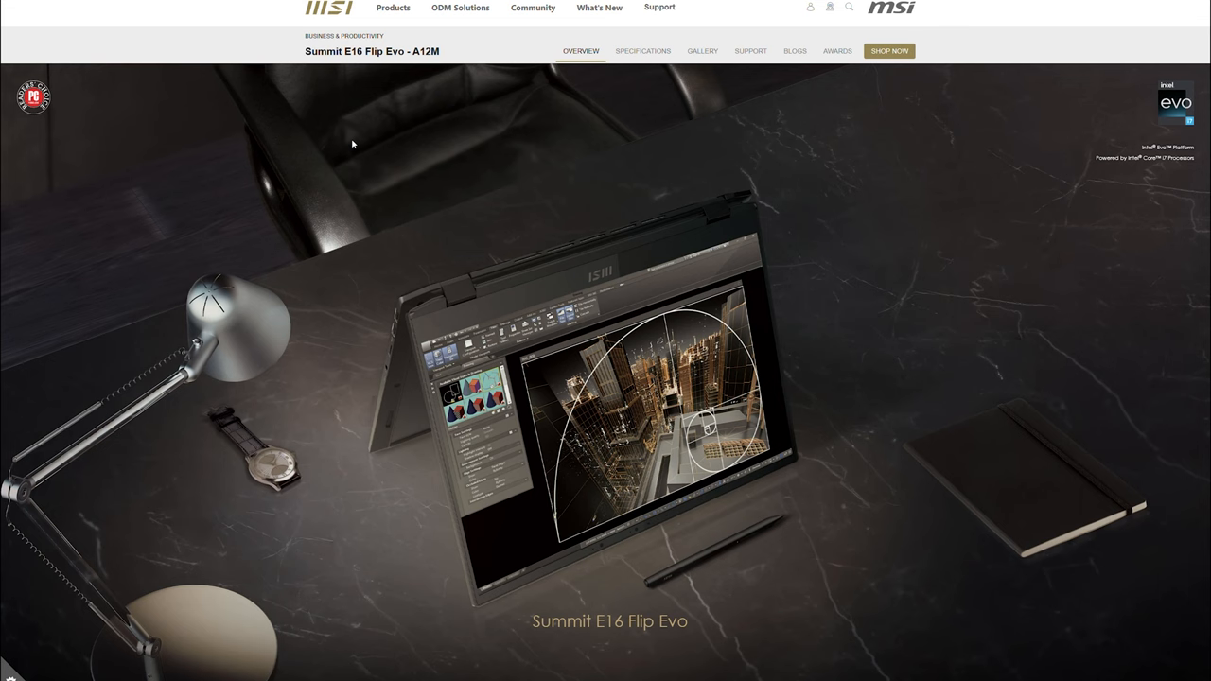
pyautogui.scroll(-3)
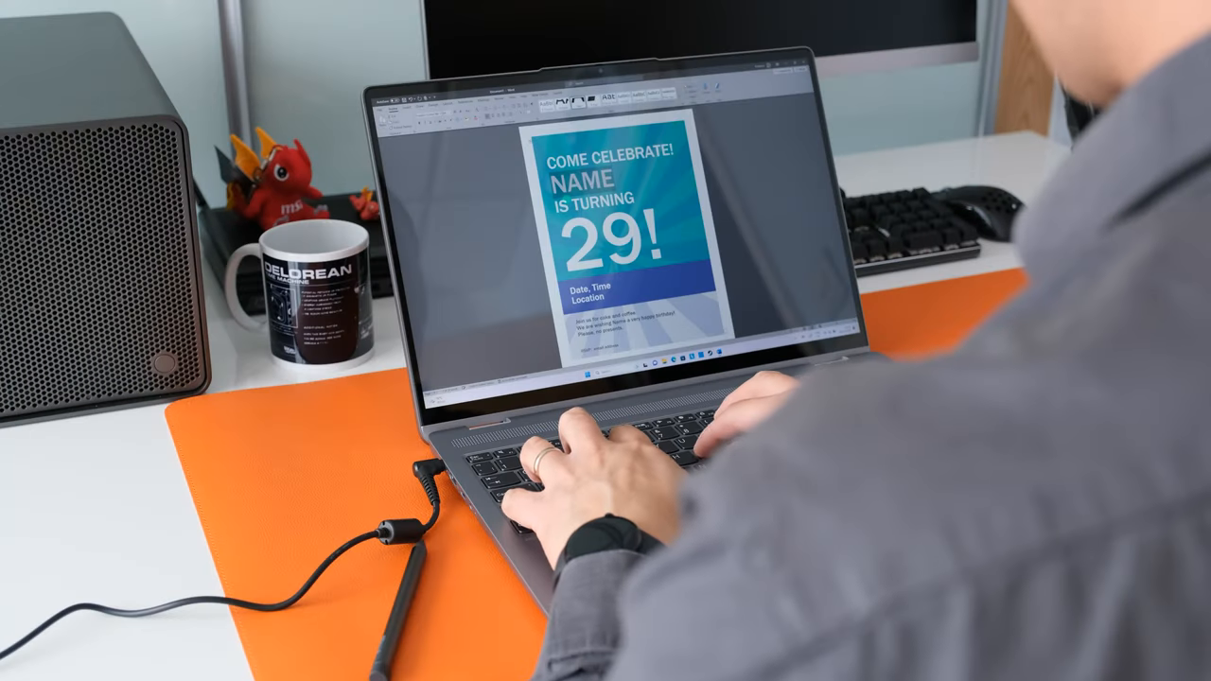
# - Replace the flyer's NAME placeholder with 'JOE BLOGGS', then scroll the CNET page to the top
pyautogui.write('JOE BLO')
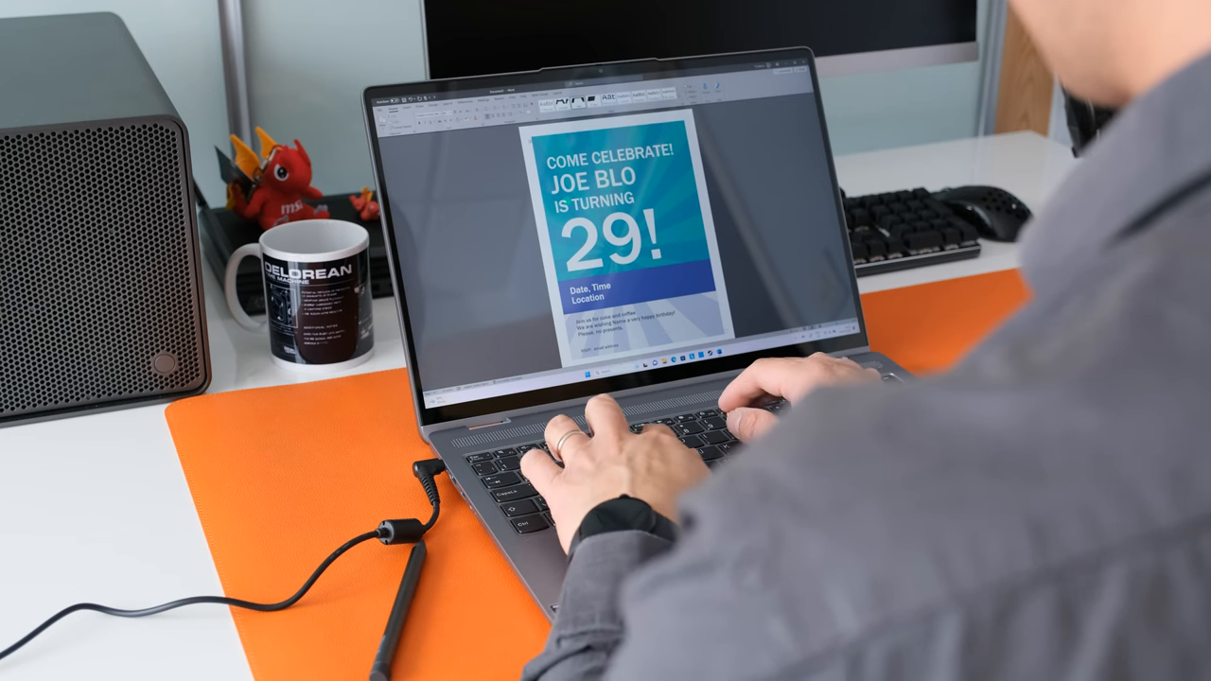
pyautogui.write('GGS')
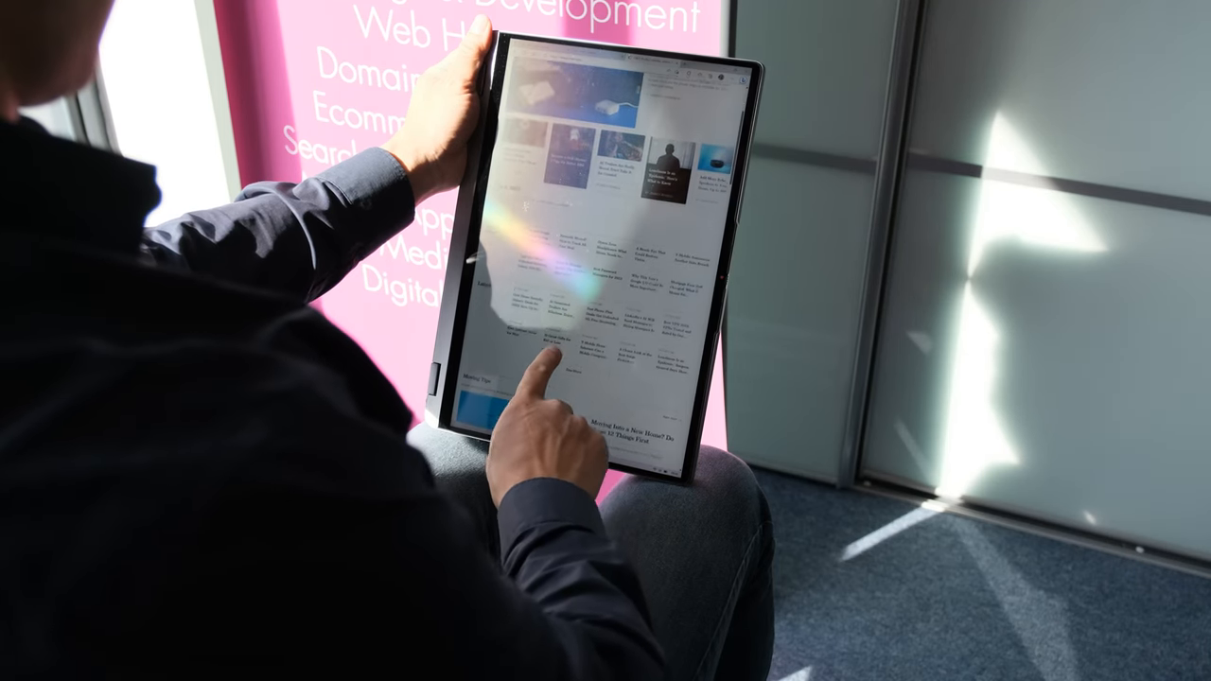
pyautogui.scroll(-3)
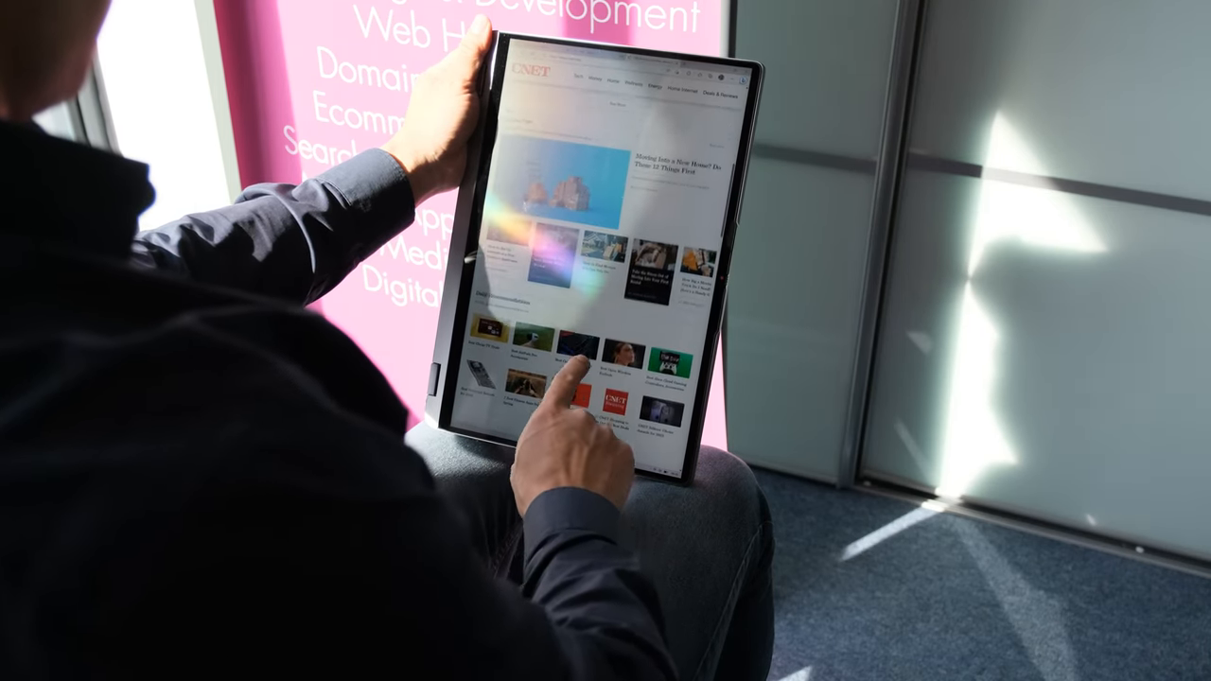